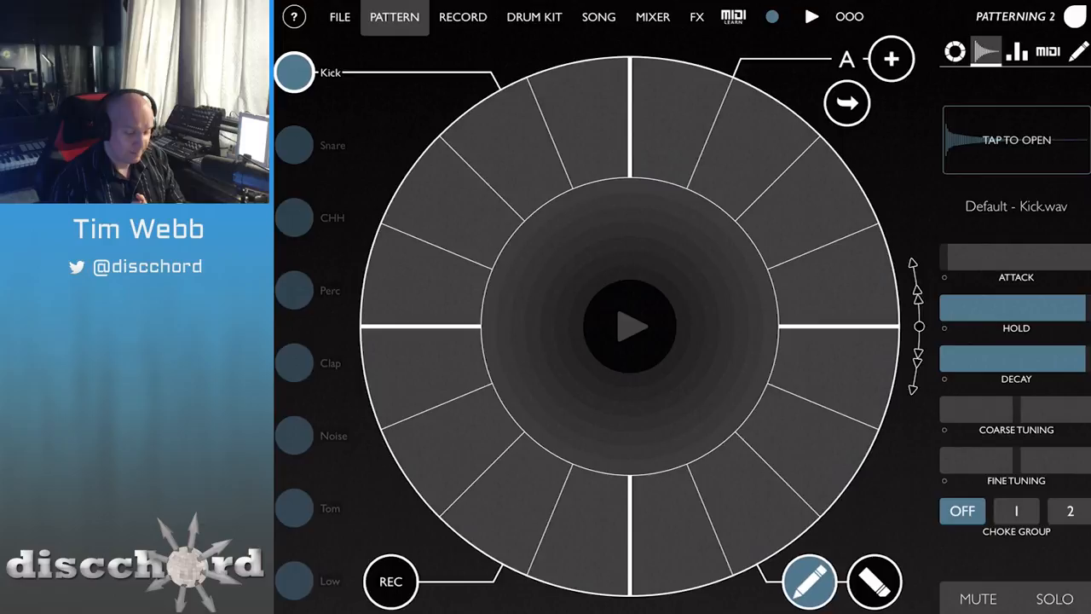
- Load the Figure Technologic Kit by Doctor Trypto from the drum kit library
{"action": "left_click", "coordinate": [534, 17]}
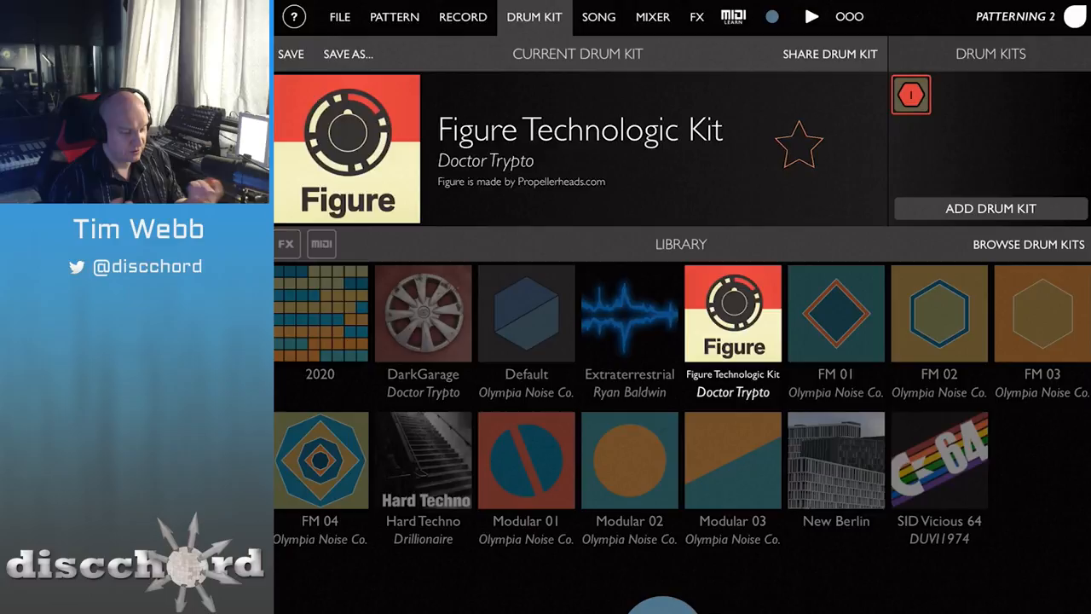
- Return to the pattern wheel showing the Figure kit's kick, snare and hi-hat tracks
{"action": "left_click", "coordinate": [394, 17]}
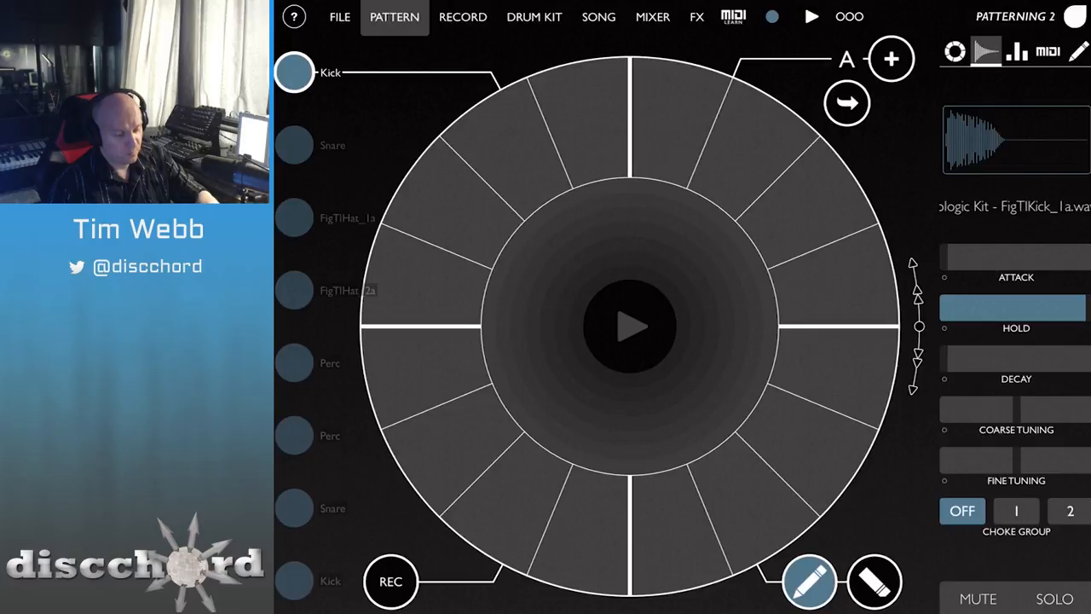
- Program varied-velocity steps on the first FigTlHat track and assign it to choke group 1
{"action": "left_click", "coordinate": [669, 111]}
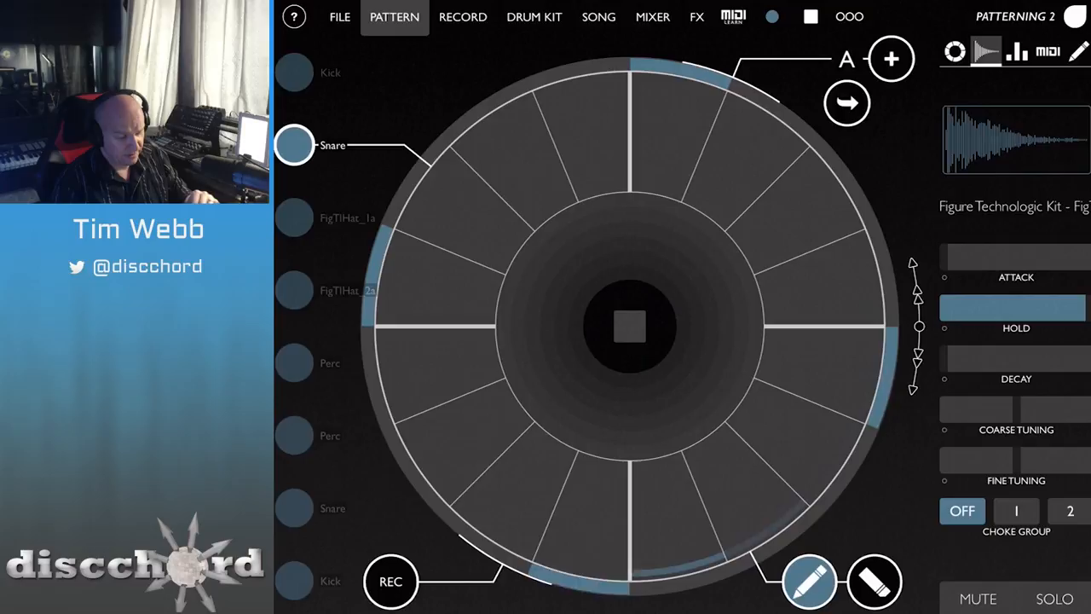
{"action": "left_click", "coordinate": [294, 218]}
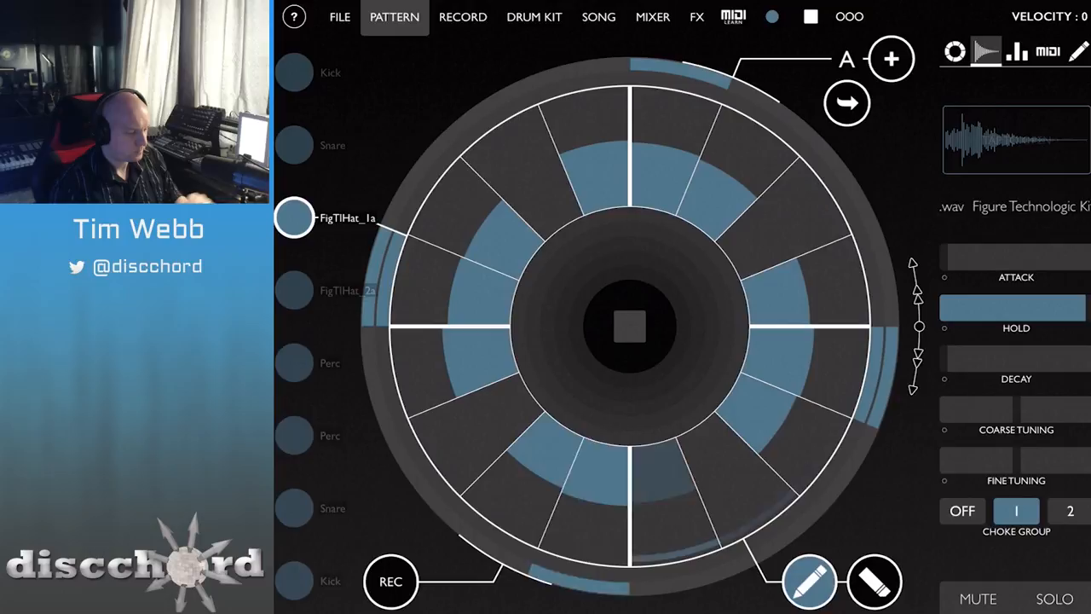
- Draw a pattern of varied-velocity steps on the second FigTlHat track
{"action": "left_click", "coordinate": [293, 290]}
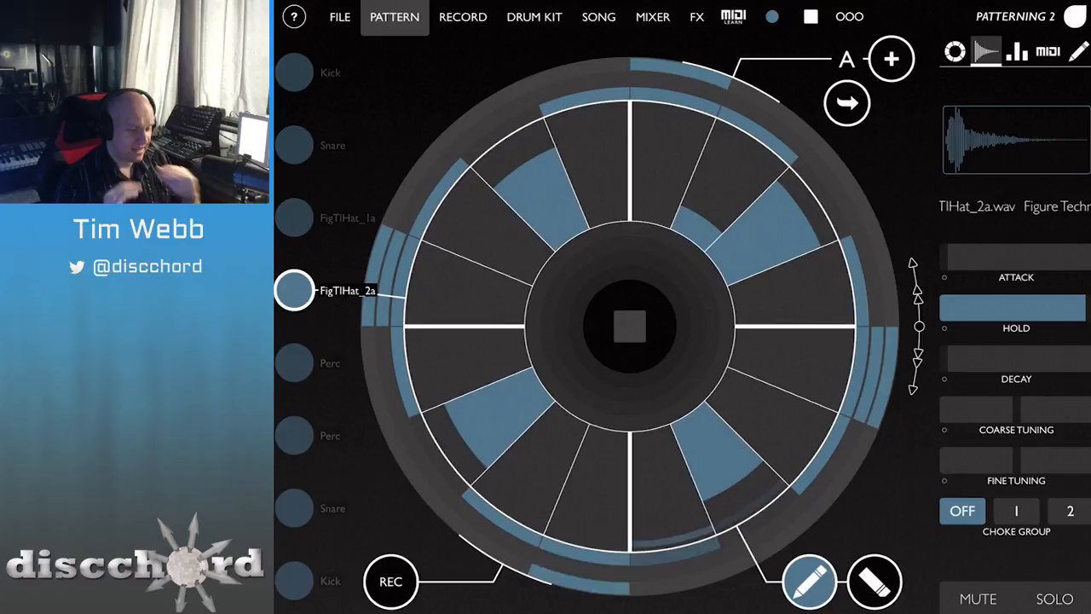
{"action": "left_click", "coordinate": [293, 71]}
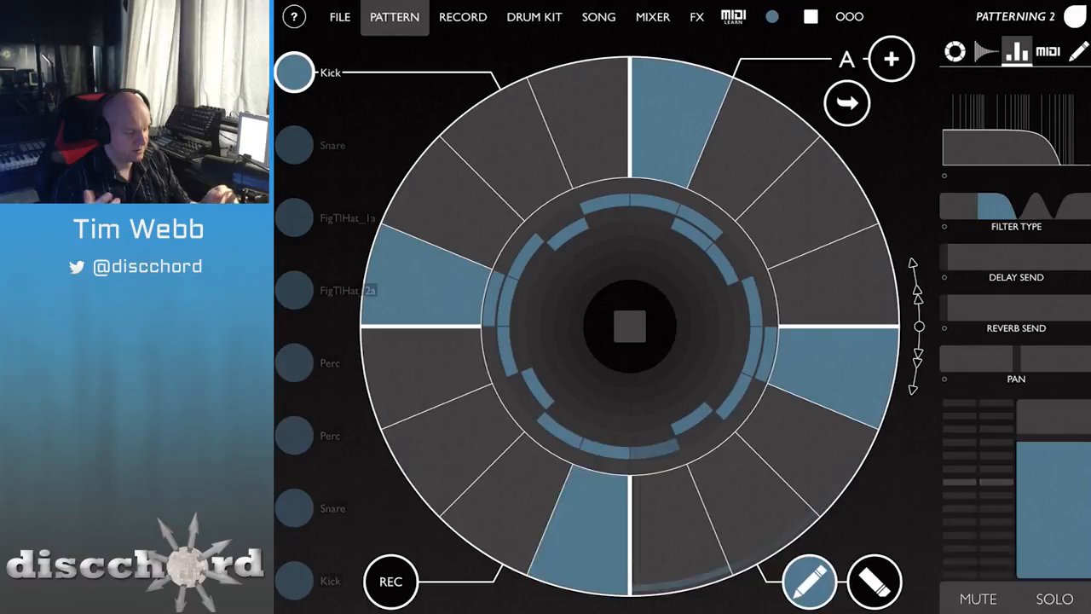
- Set the first hi-hat's Filter Res randomize amount to 27%
{"action": "left_click", "coordinate": [293, 218]}
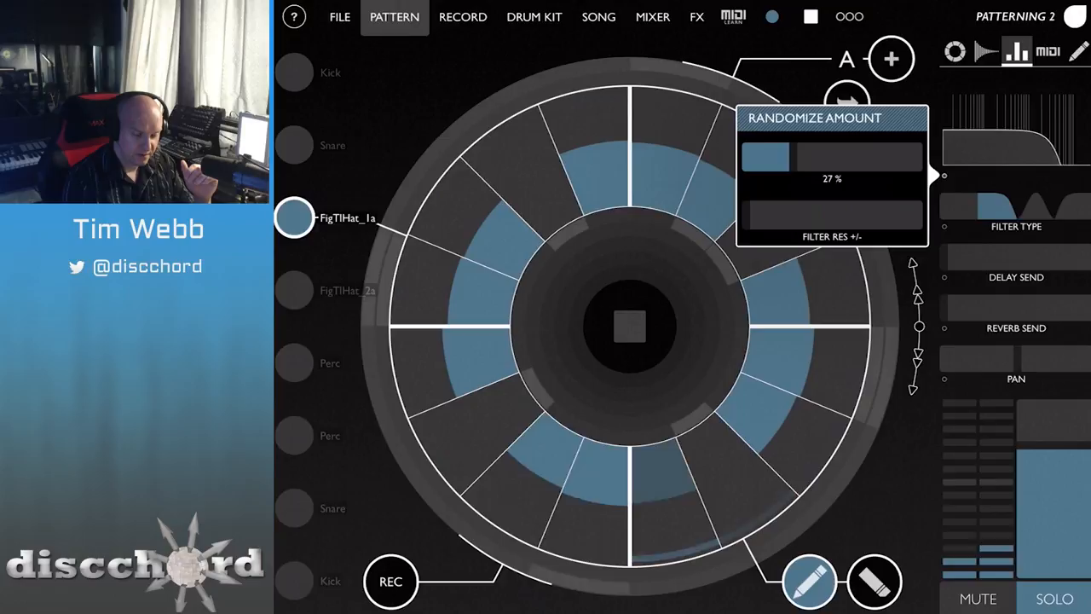
{"action": "left_click", "coordinate": [846, 103]}
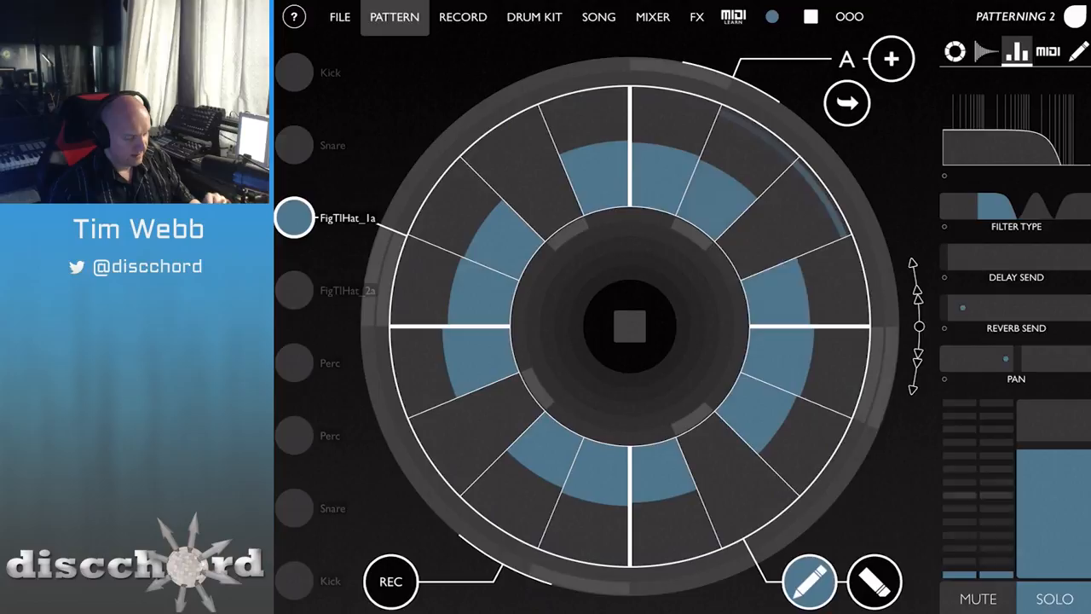
- Leave the randomize popup and select the second hi-hat track's step pattern
{"action": "left_click", "coordinate": [294, 290]}
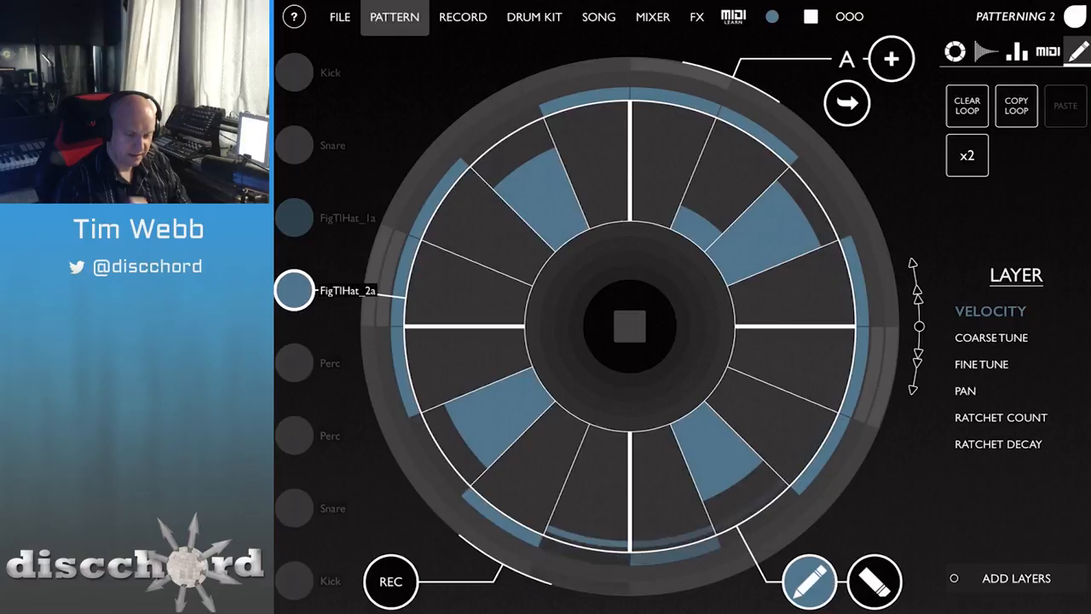
- Draw Ratchet Count values on a few second hi-hat steps, then select the kick track
{"action": "left_click", "coordinate": [1001, 416]}
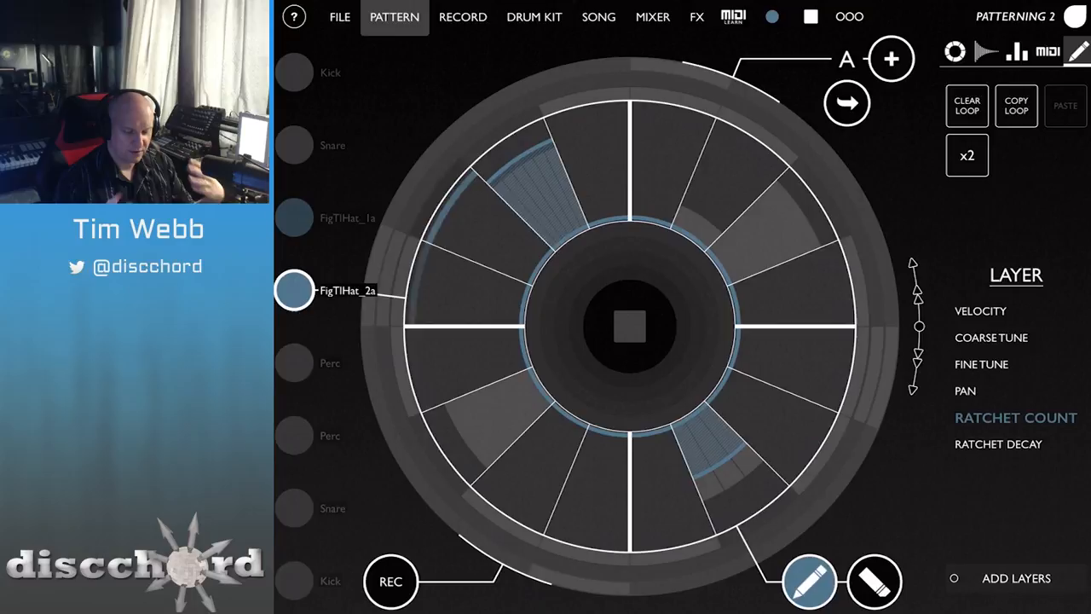
{"action": "left_click", "coordinate": [955, 51]}
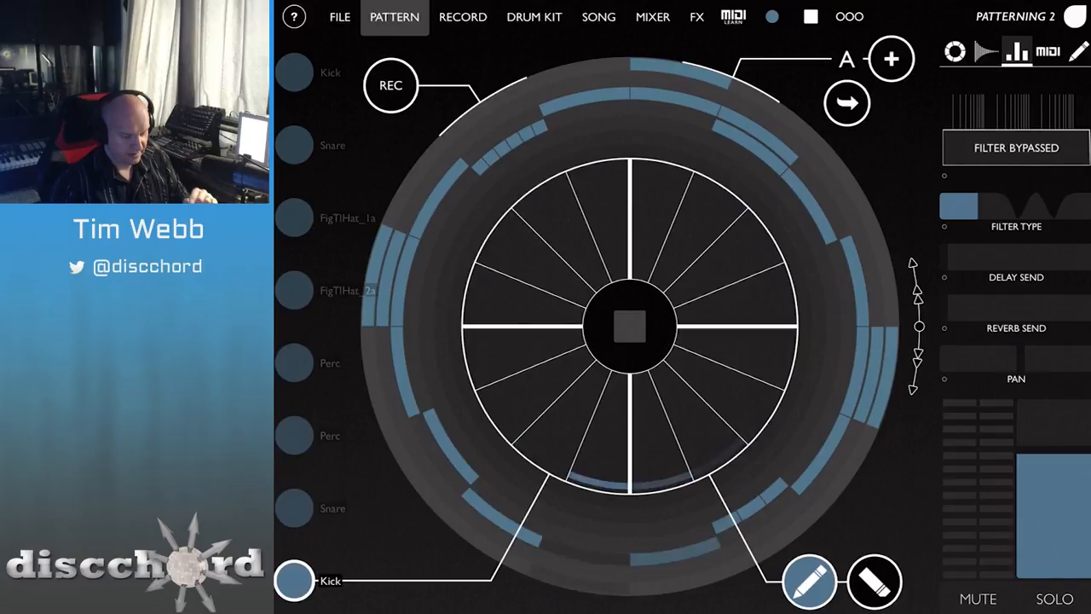
- Place two kick steps on the kick track's finer step grid
{"action": "left_click", "coordinate": [717, 256]}
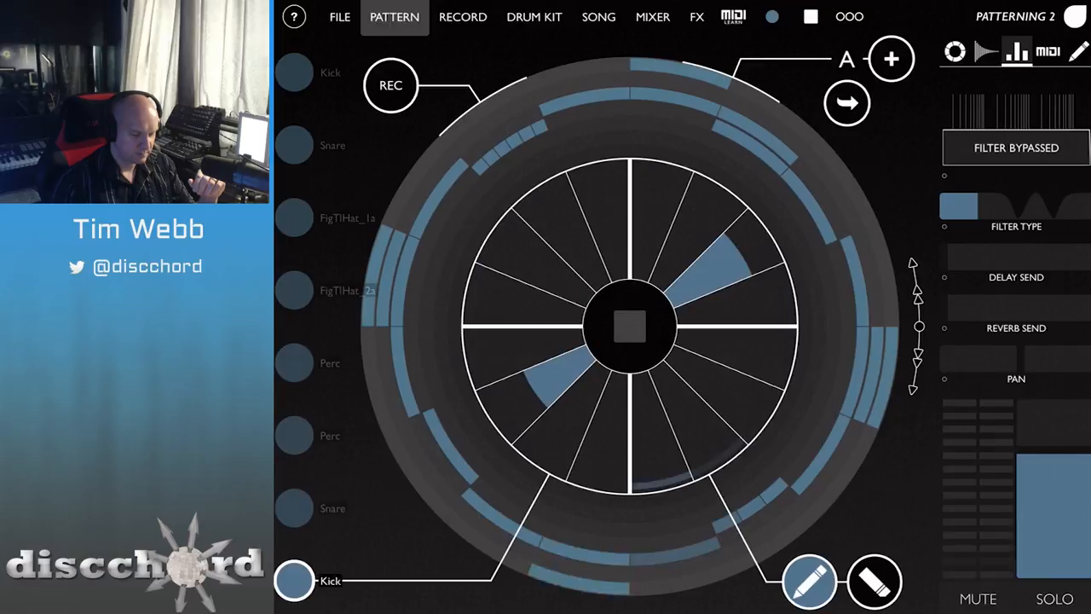
- Enable a Probability layer on the kick track via Add Layers
{"action": "left_click", "coordinate": [1078, 51]}
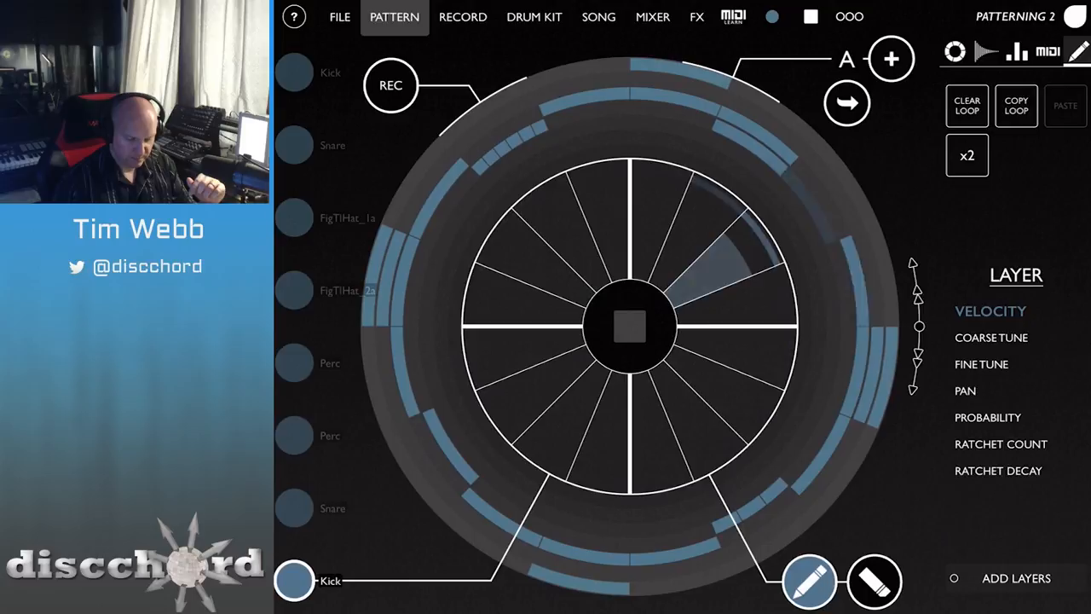
{"action": "left_click", "coordinate": [1001, 416]}
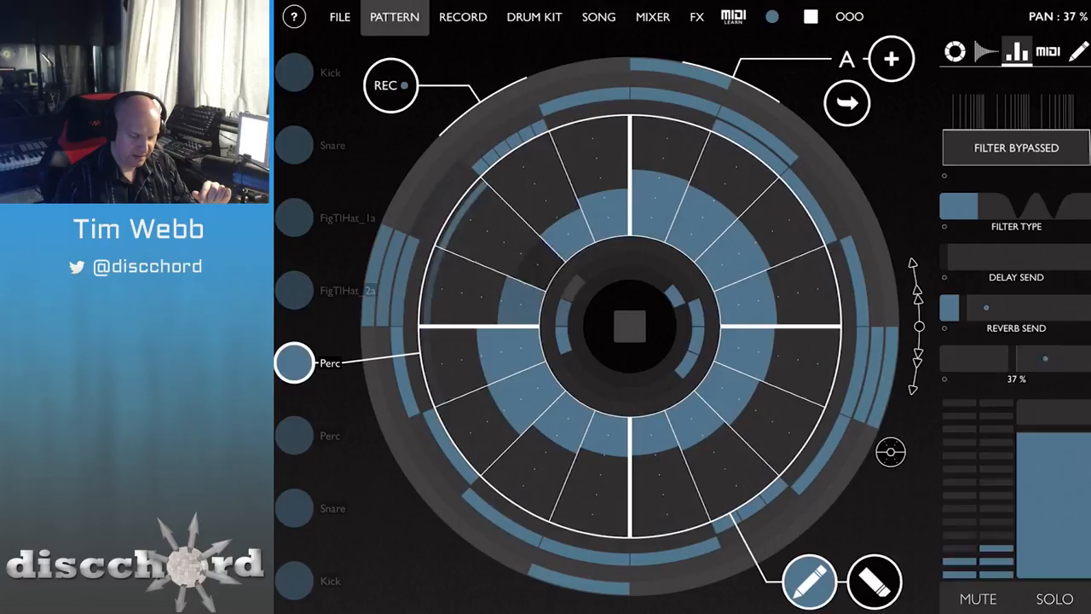
- Select the Snare track, showing its two opposite steps for editing
{"action": "left_click", "coordinate": [392, 85]}
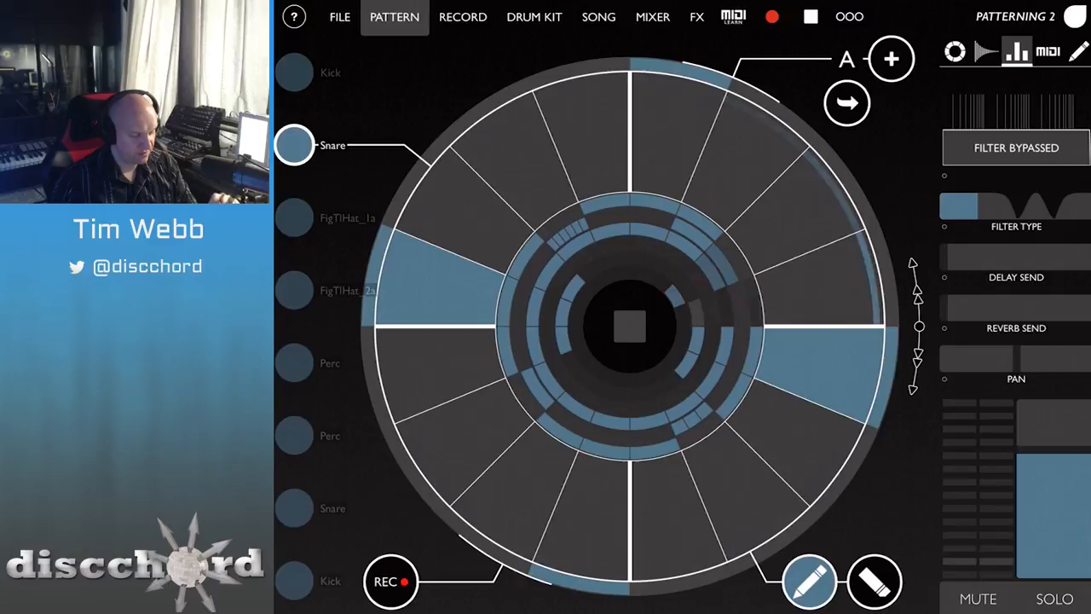
- Glance at the Drum Kit, then add a fourth Kick hit at the bottom step of the circle
{"action": "left_click", "coordinate": [536, 17]}
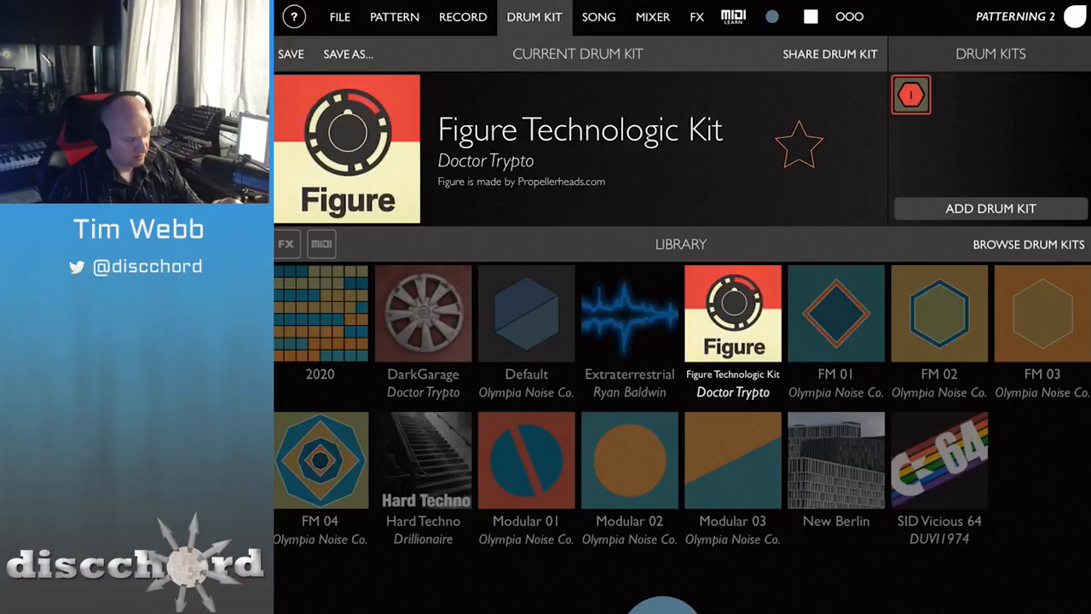
{"action": "left_click", "coordinate": [394, 17]}
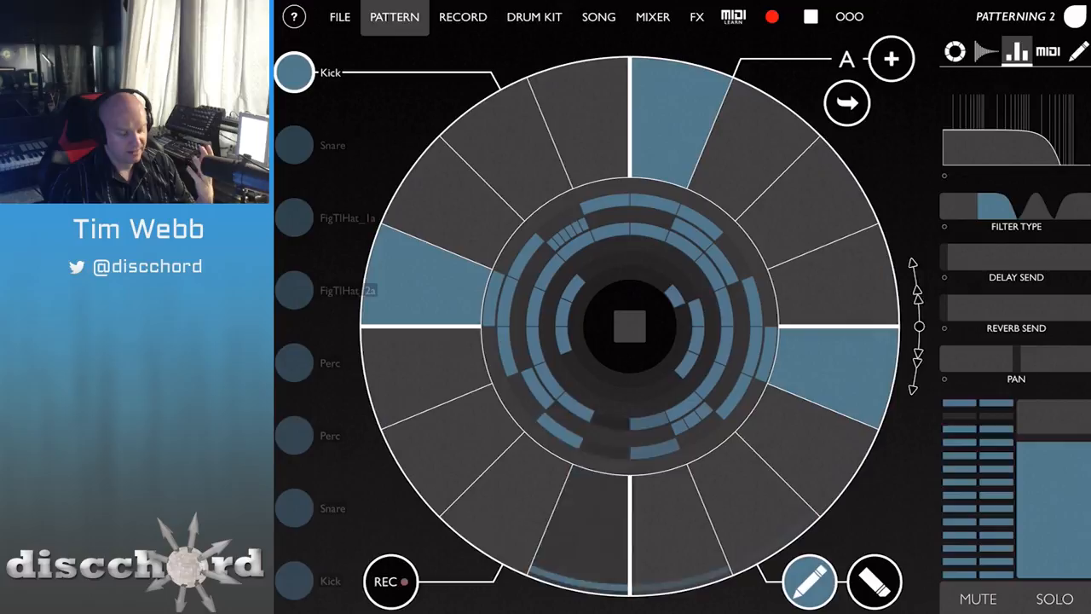
{"action": "left_click", "coordinate": [588, 529]}
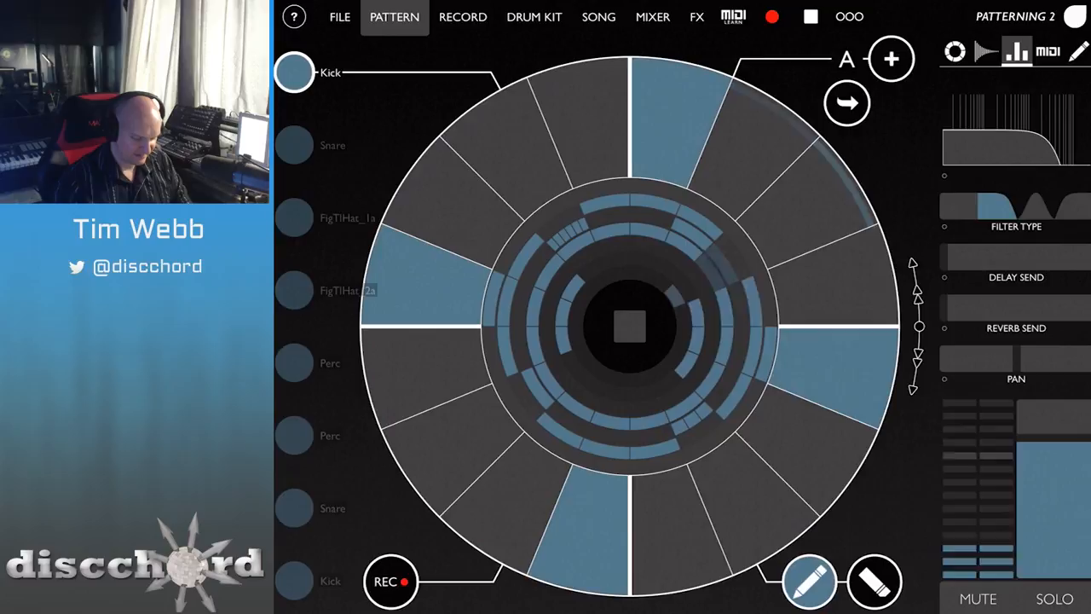